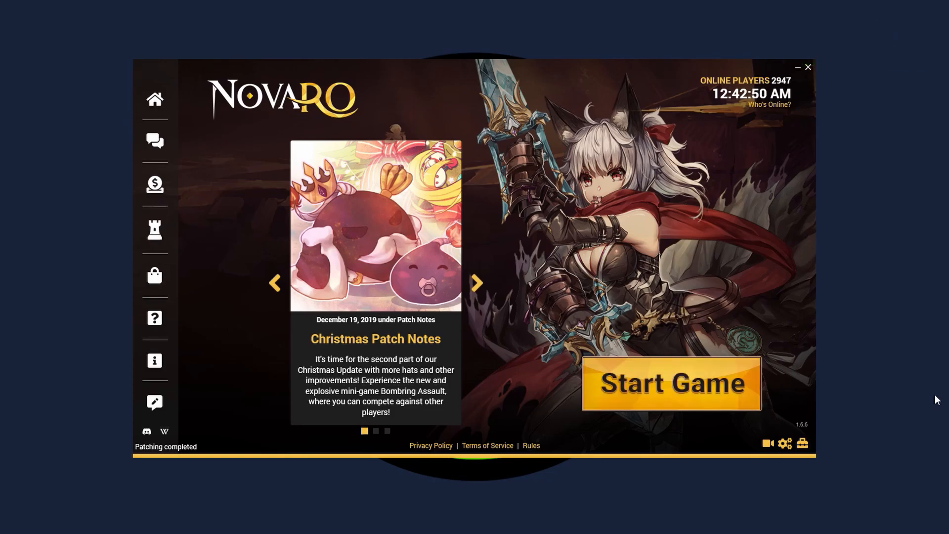
Browse the NovaRO folder and go into its data subfolder
click(671, 383)
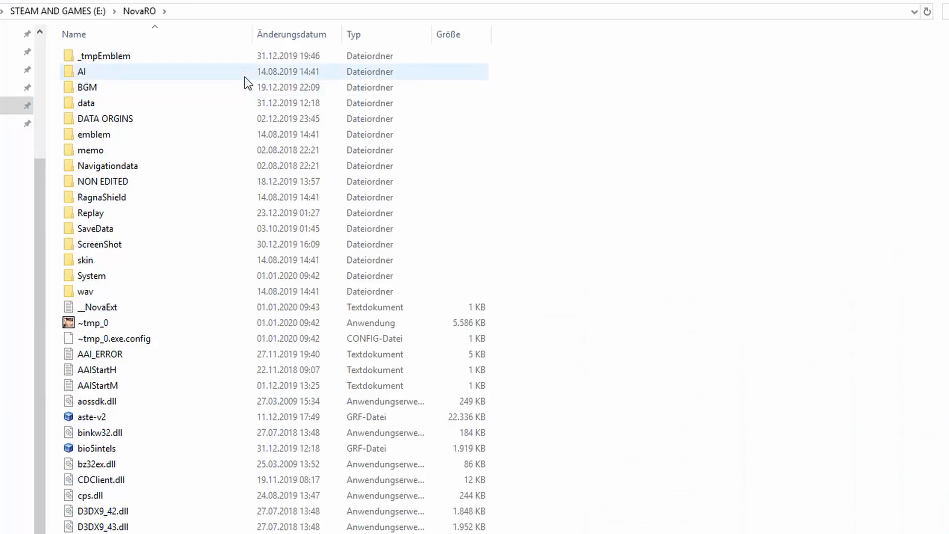
scroll(down, 3)
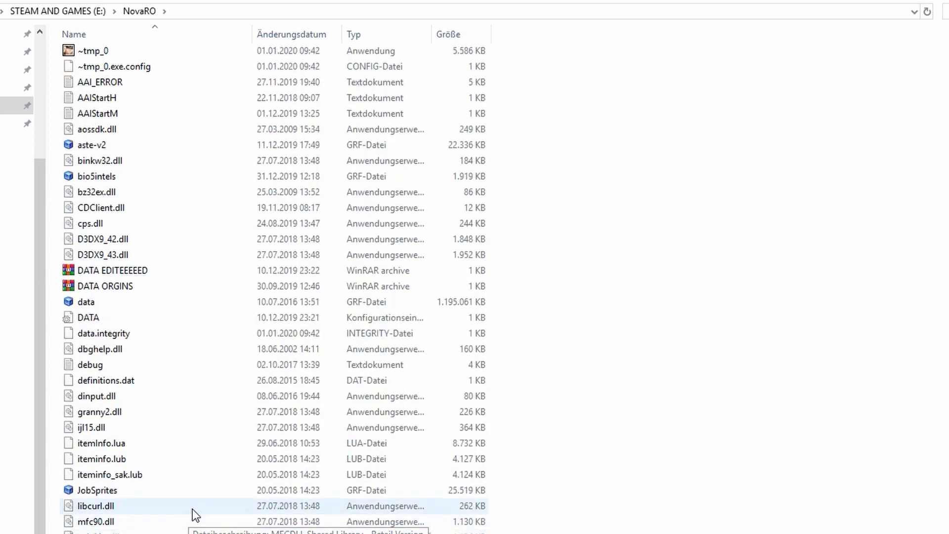
scroll(up, 3)
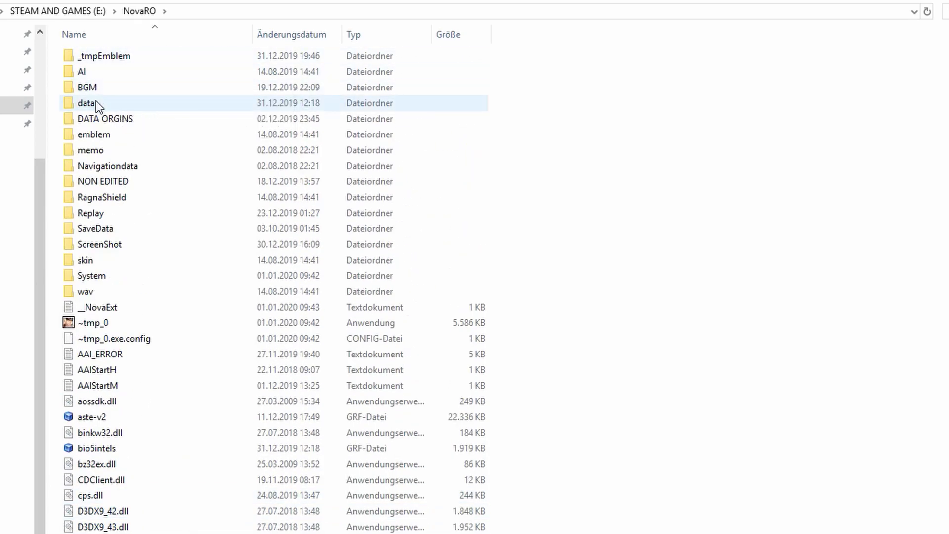
double_click(86, 103)
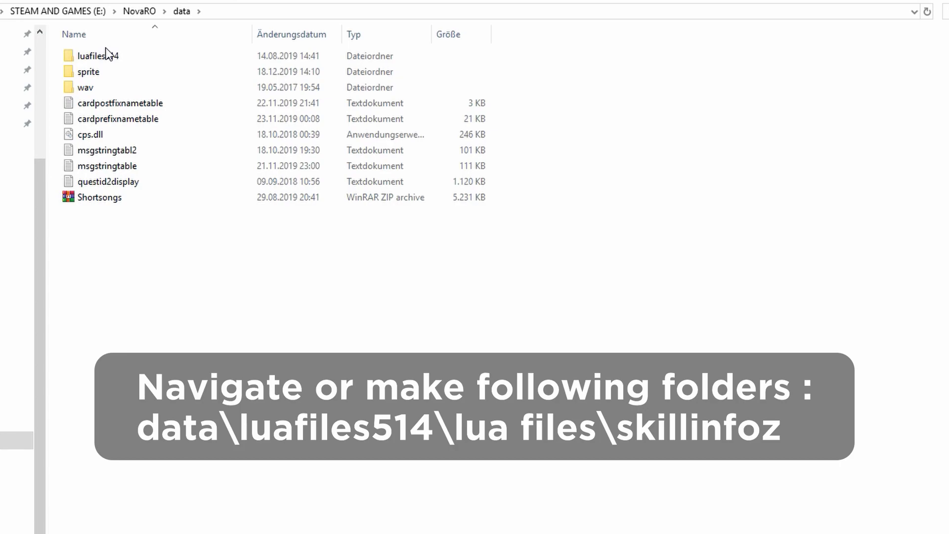
Navigate into data\luafiles514\lua files, where hotkey.lub and msgstring_kr.lub sit
double_click(97, 55)
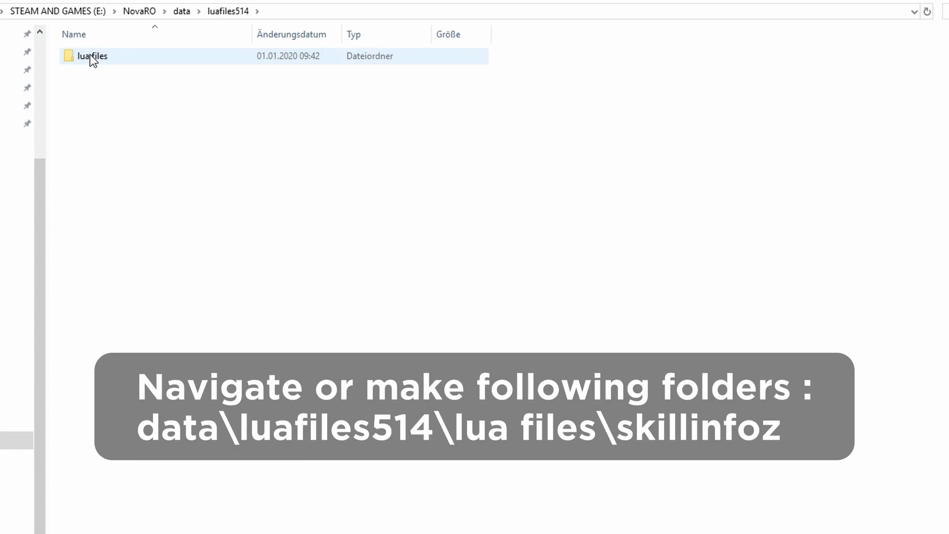
double_click(91, 56)
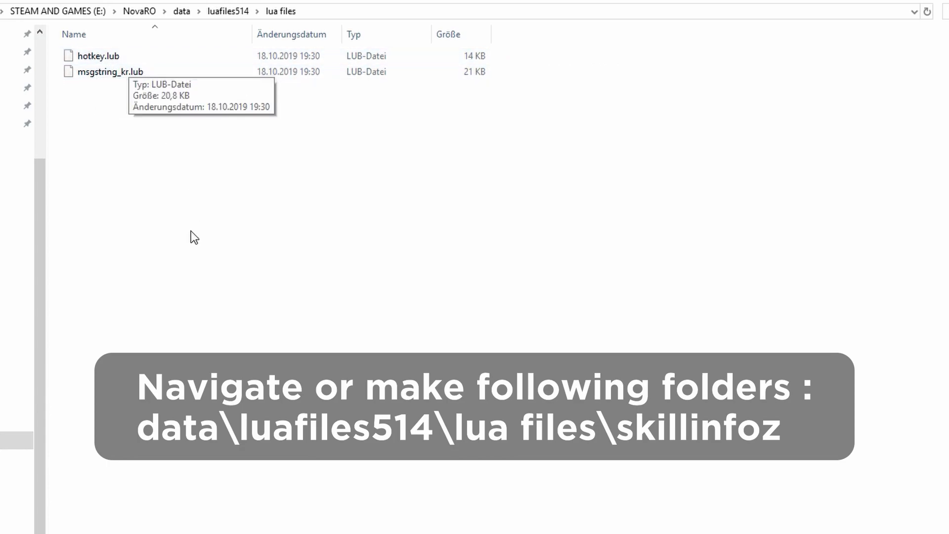
Create a new folder named skillinfoz inside lua files via the context menu
right_click(194, 237)
text(skillinf)
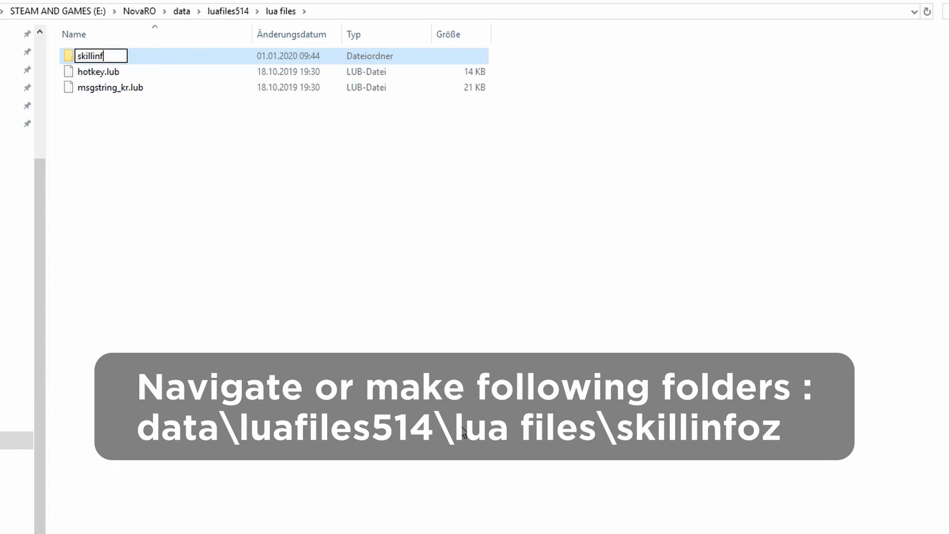
key(Return)
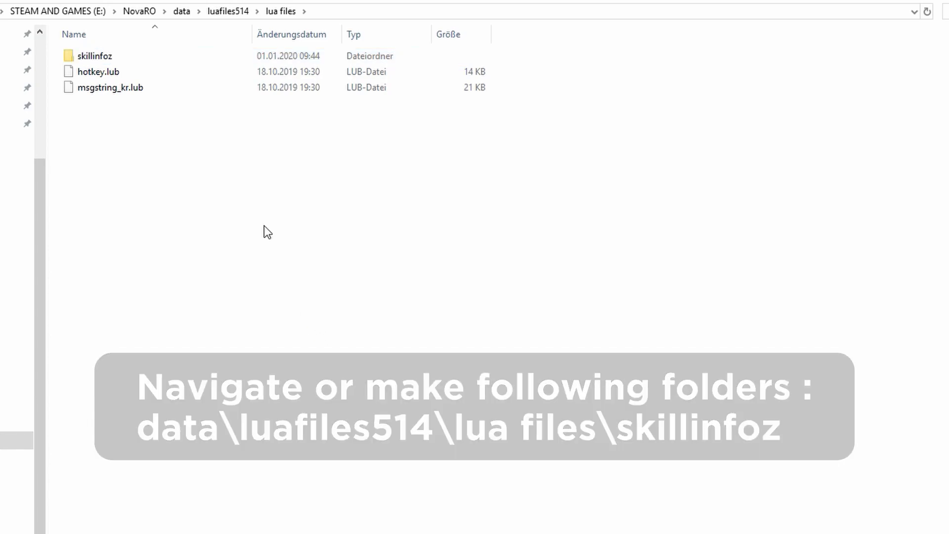
right_click(88, 55)
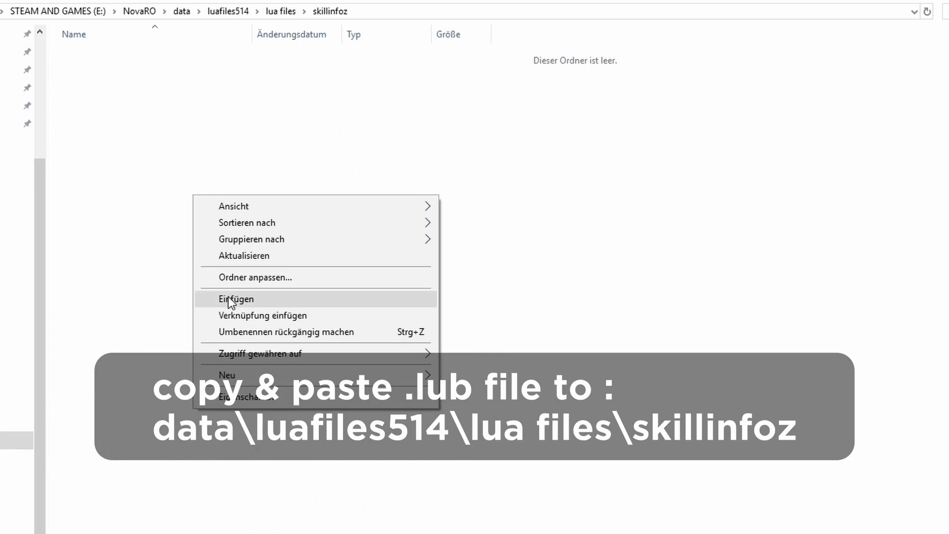
Paste skillinfolist.lub into the skillinfoz folder with Einfügen
click(237, 299)
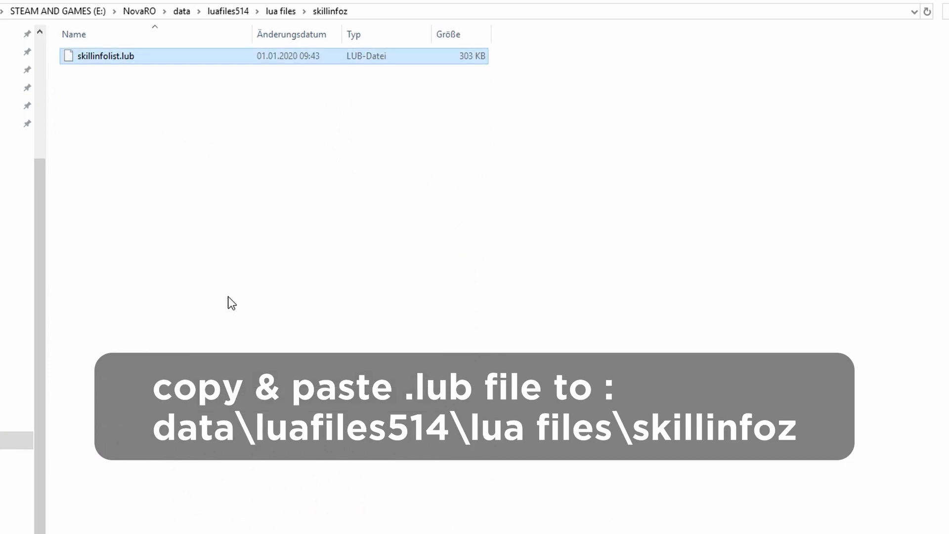